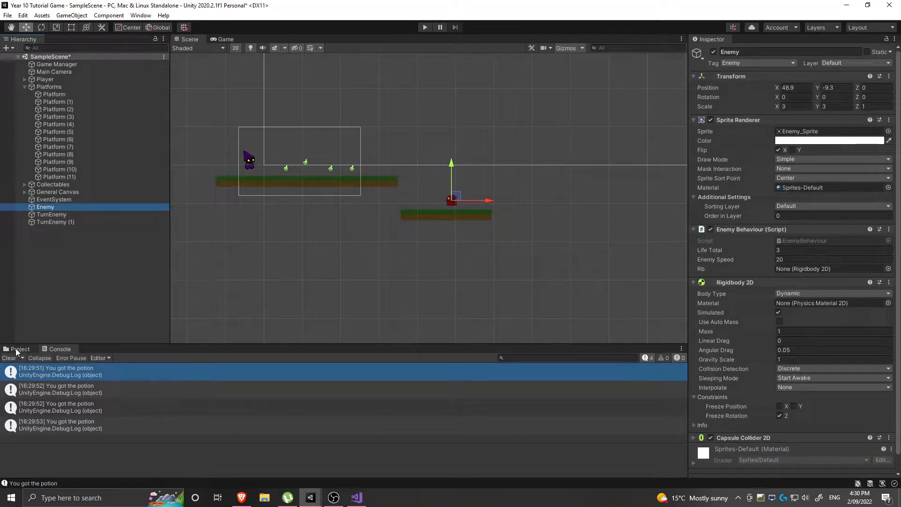
Step: In Unity's Project panel, open the Projectile script from Assets > Scripts in the code editor
left_click(20, 349)
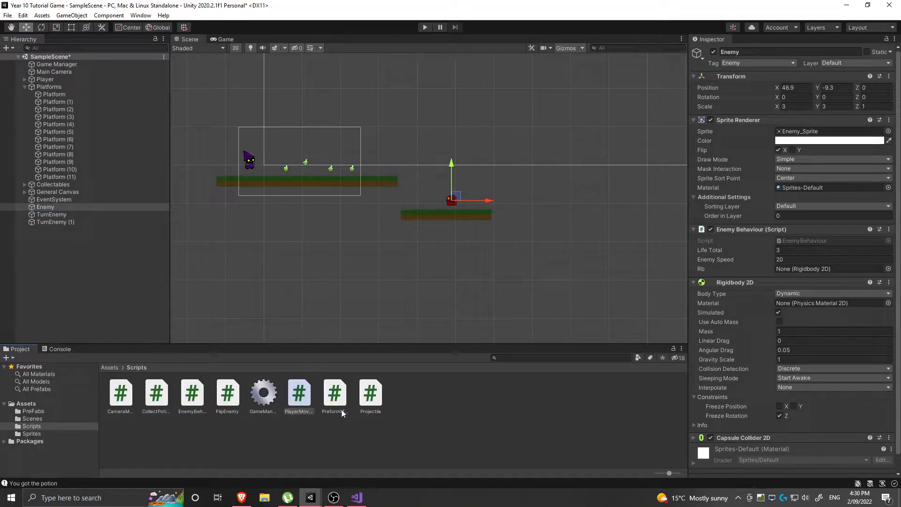
left_click(371, 394)
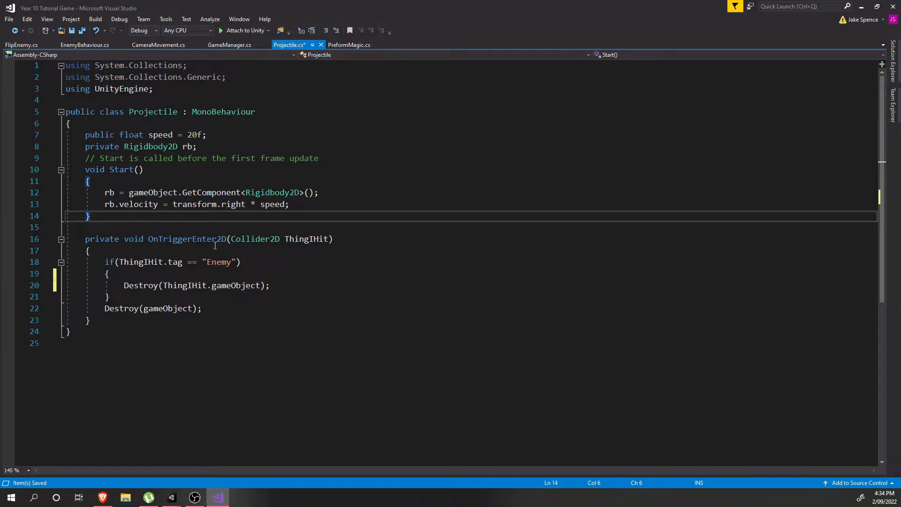
mouse_move(119, 262)
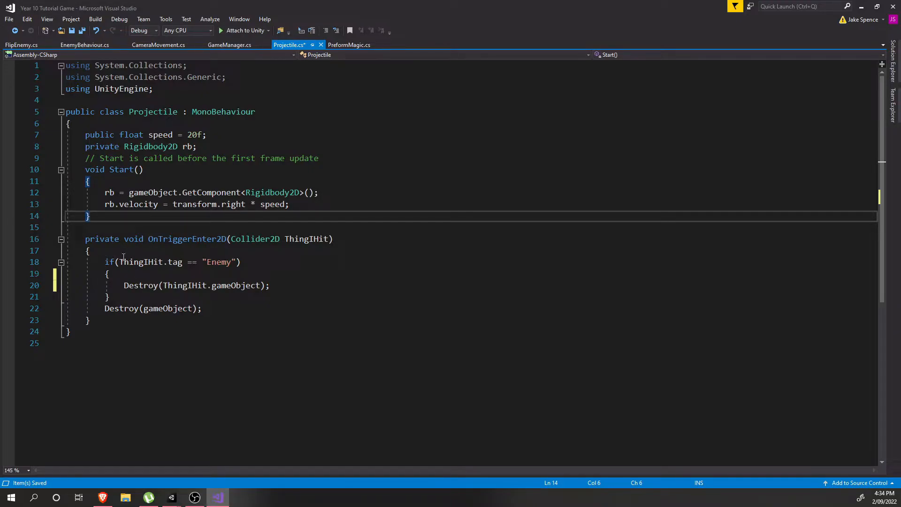
Step: Comment out Destroy(ThingIHit.gameObject); and open a blank line above it
left_click_drag(107, 273, 106, 297)
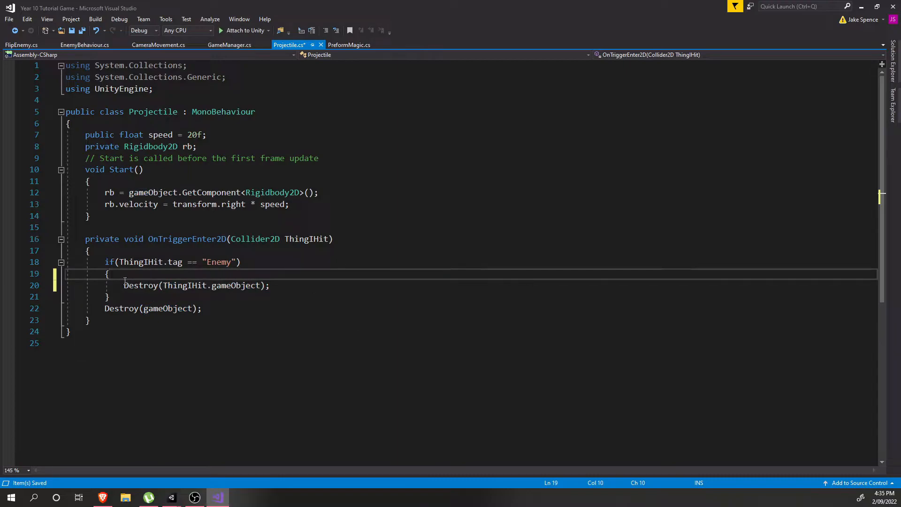
type("//")
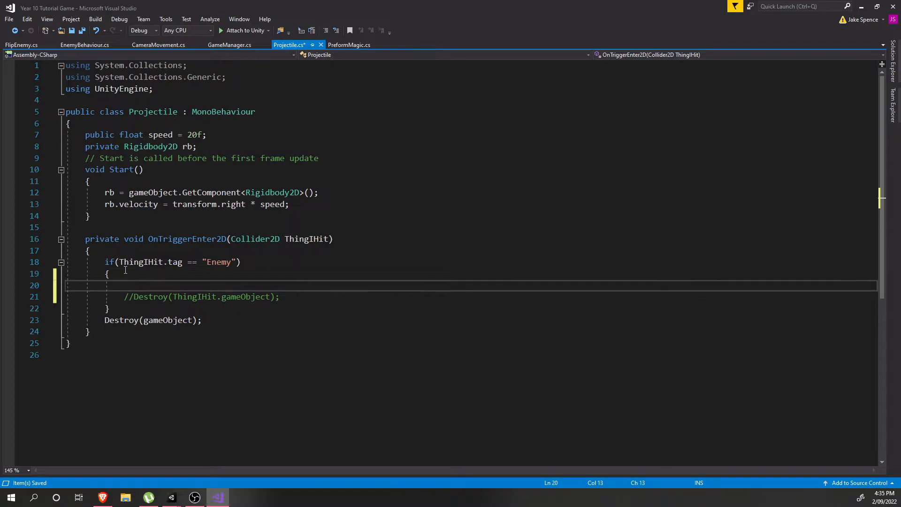
Step: Begin the new line with ThingIHit.GetComponent<>, removing an accidental extra line
type("pro")
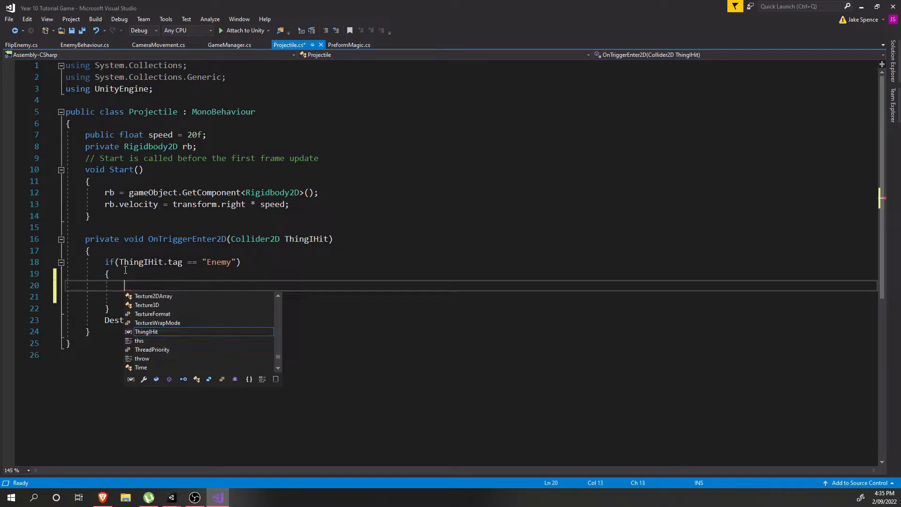
type("ThingIHit")
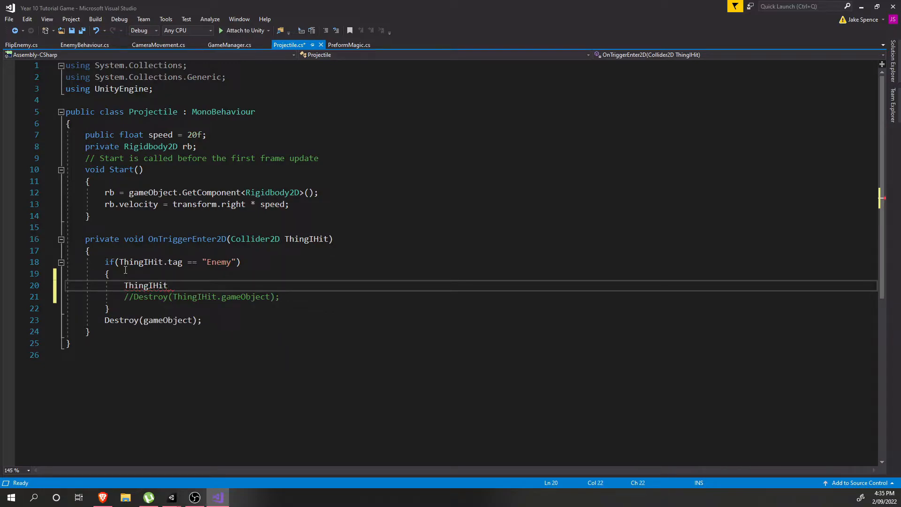
type(".GetComponent\\")
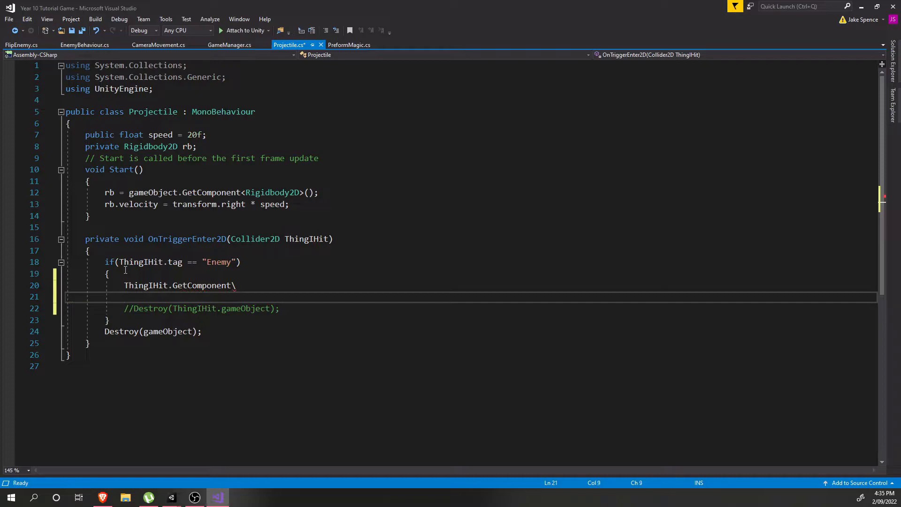
key("Backspace")
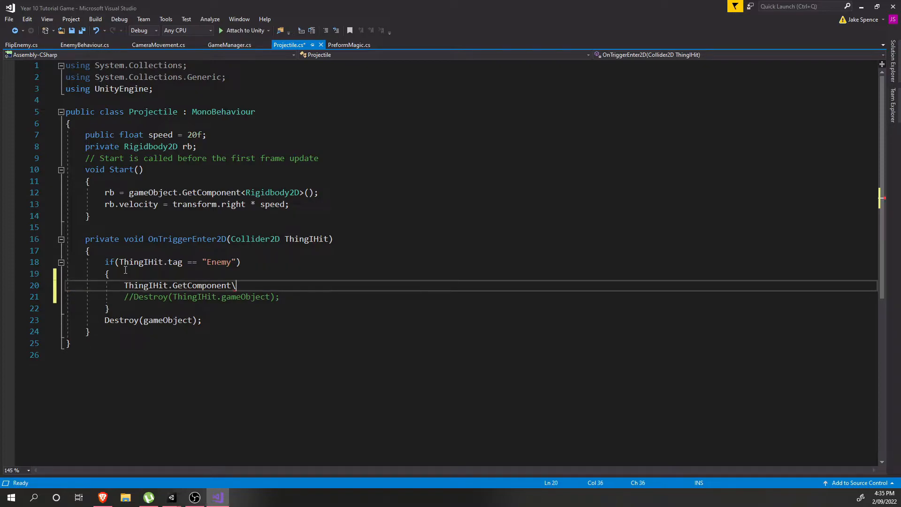
type("<>")
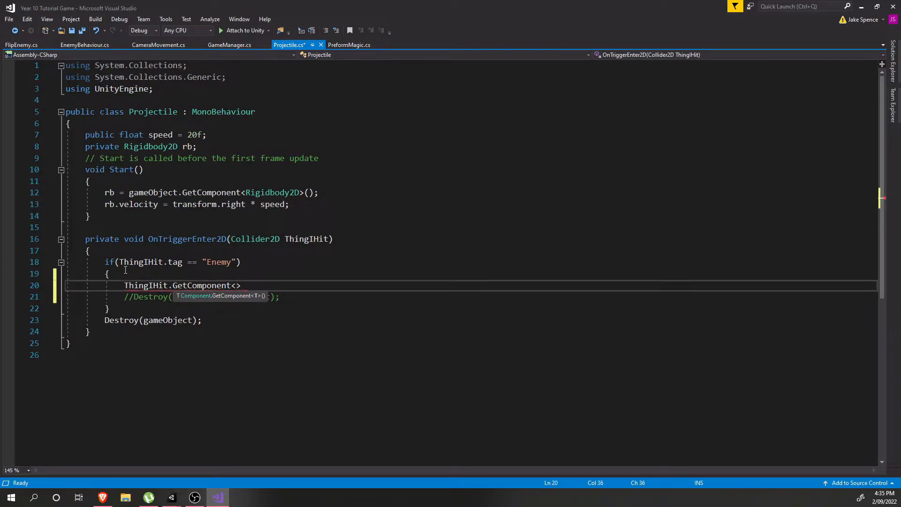
Step: Finish the line as GetComponent<EnemyBehaviour>().LifeTotal--; and begin an if beneath it
type("Enemy")
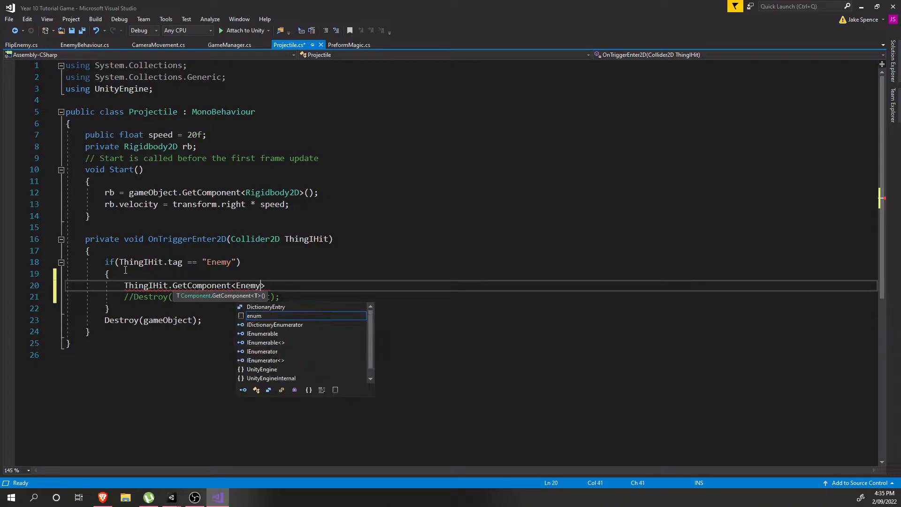
type("Behaviour")
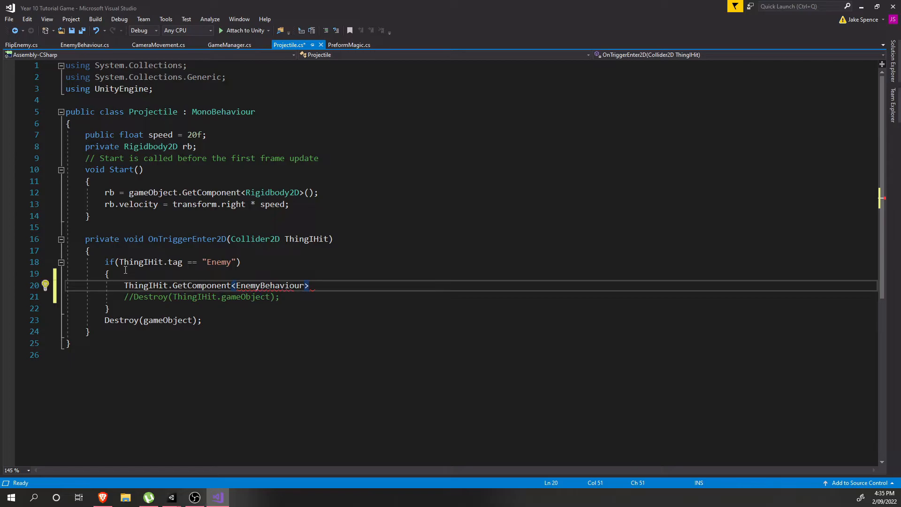
type("()")
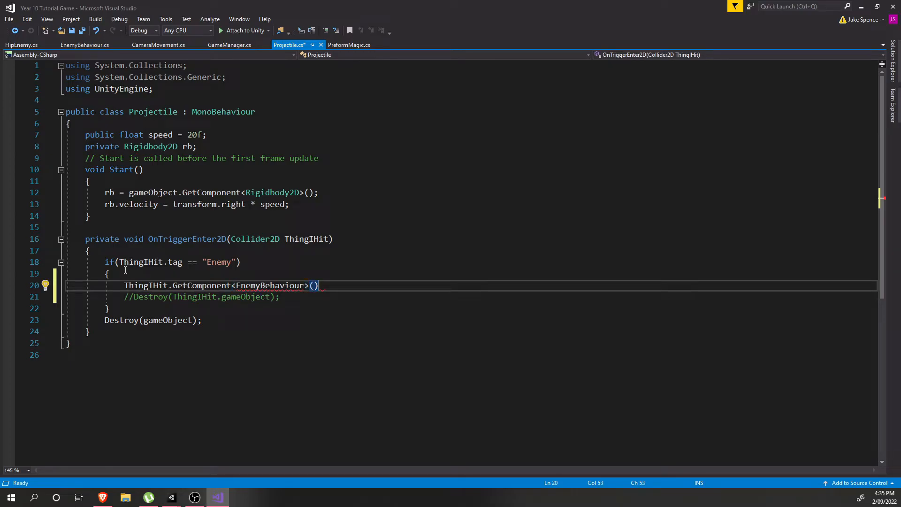
type(".")
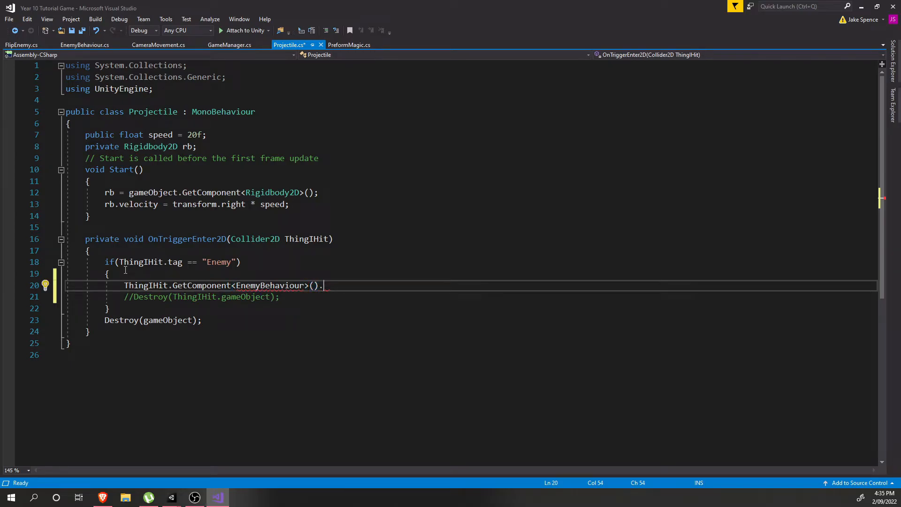
type("Ligr")
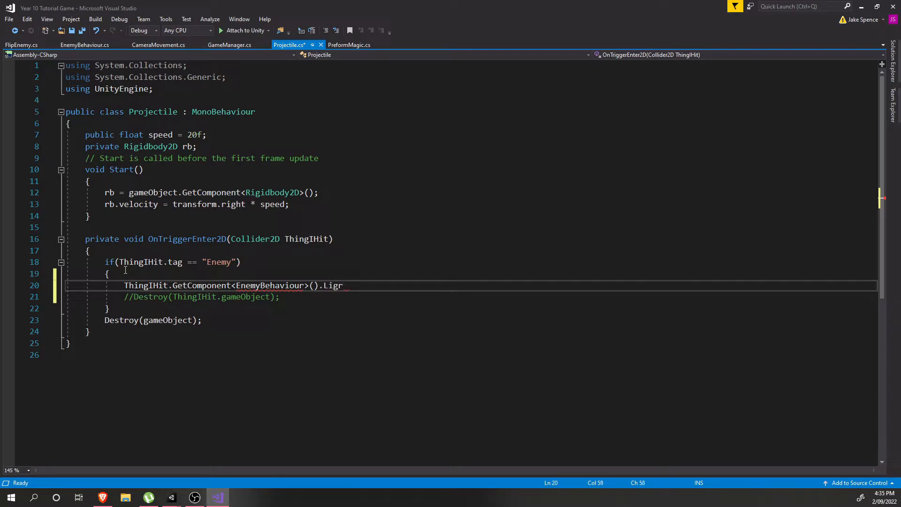
type("ifeTRot")
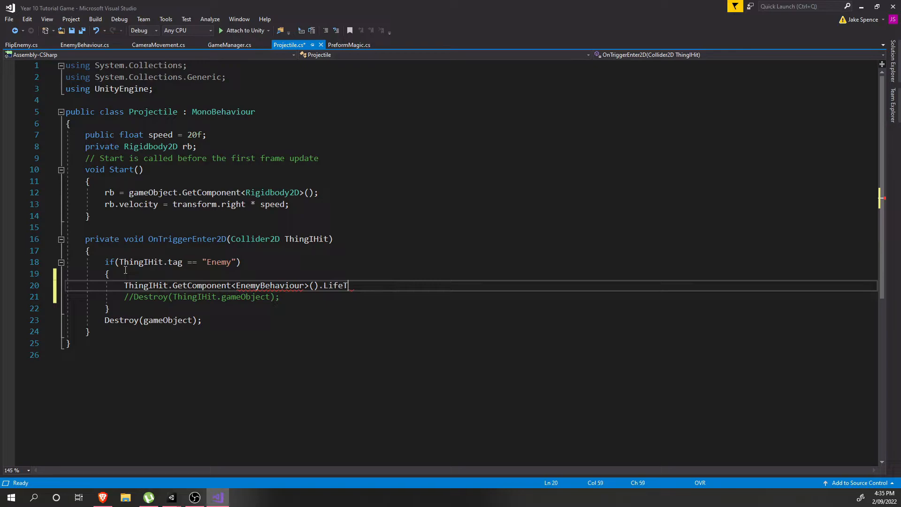
type("otal--")
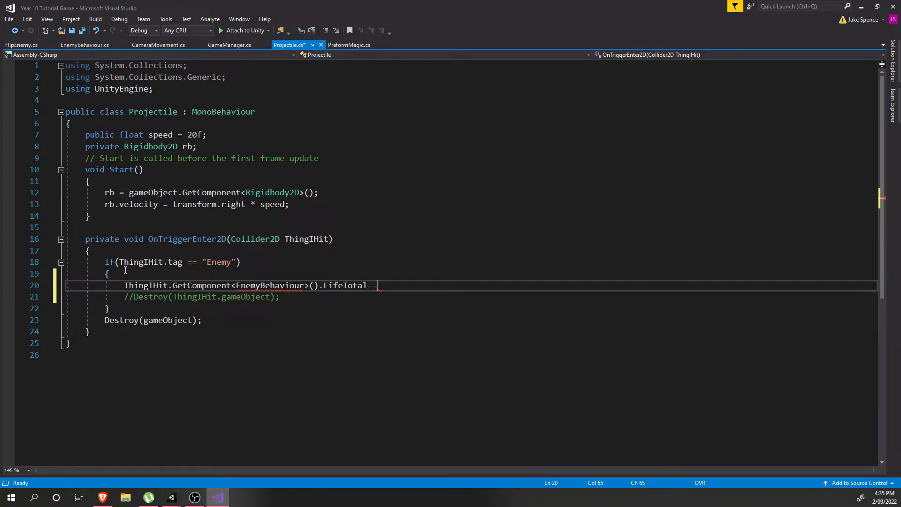
type(";")
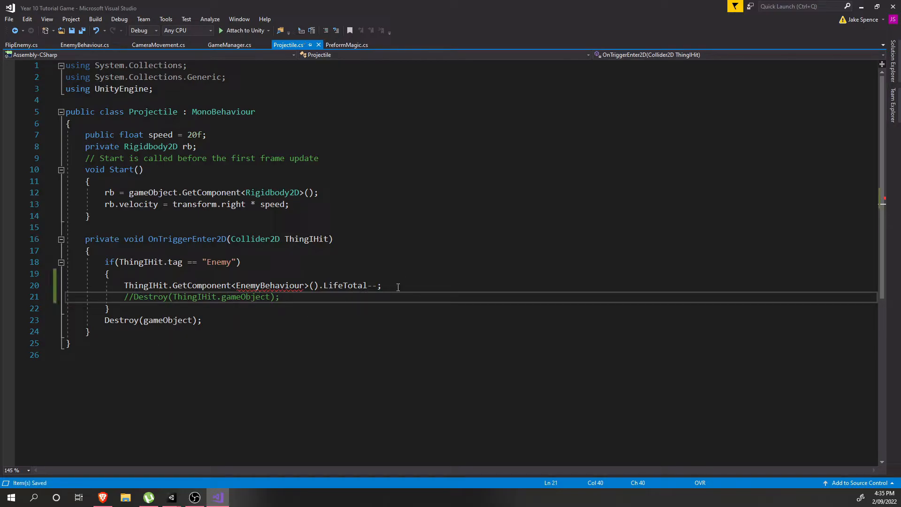
type("if")
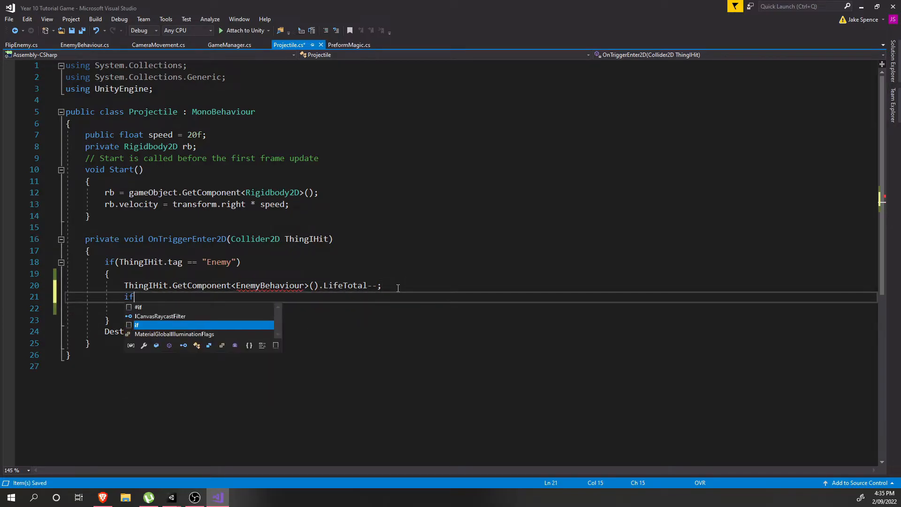
Step: Add an if checking LifeTotal == 0 and move Destroy(ThingIHit.gameObject) inside it
type("()")
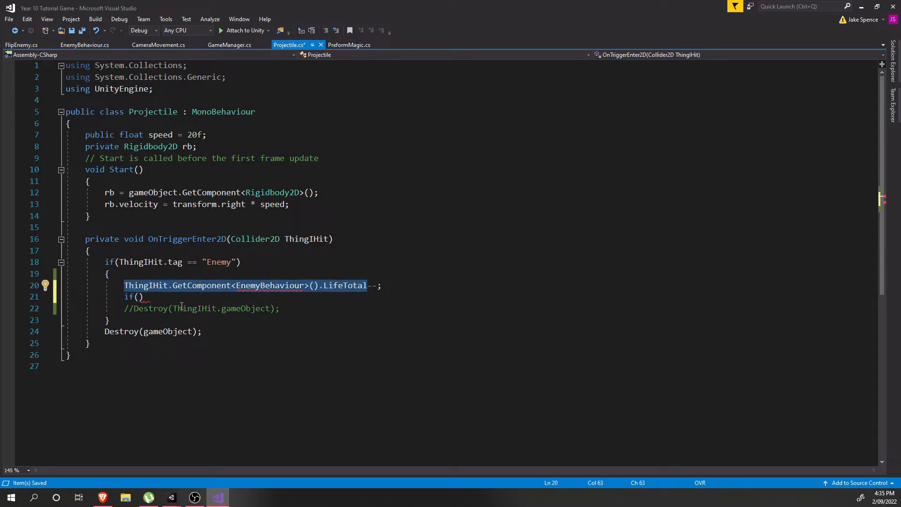
type("ThingIHit.GetComponent<EnemyBehaviour>().LifeTotal =)")
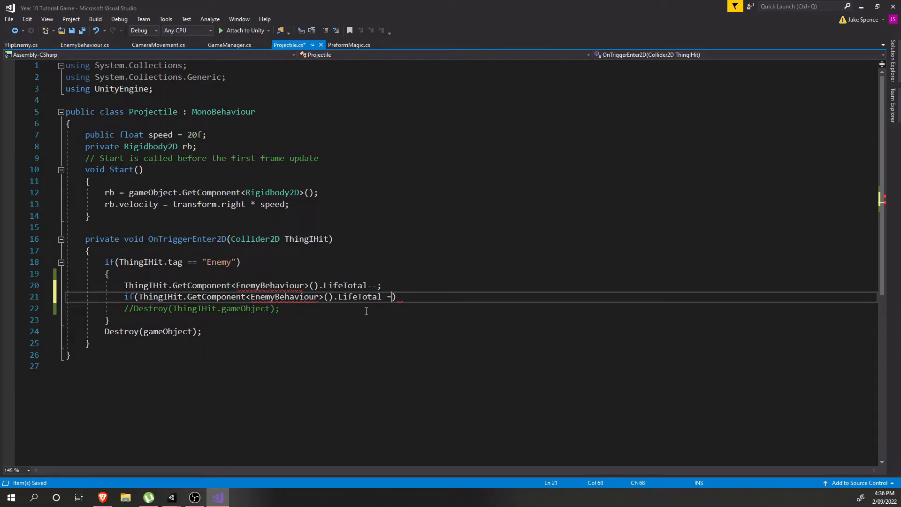
type("= 0;")
type("{")
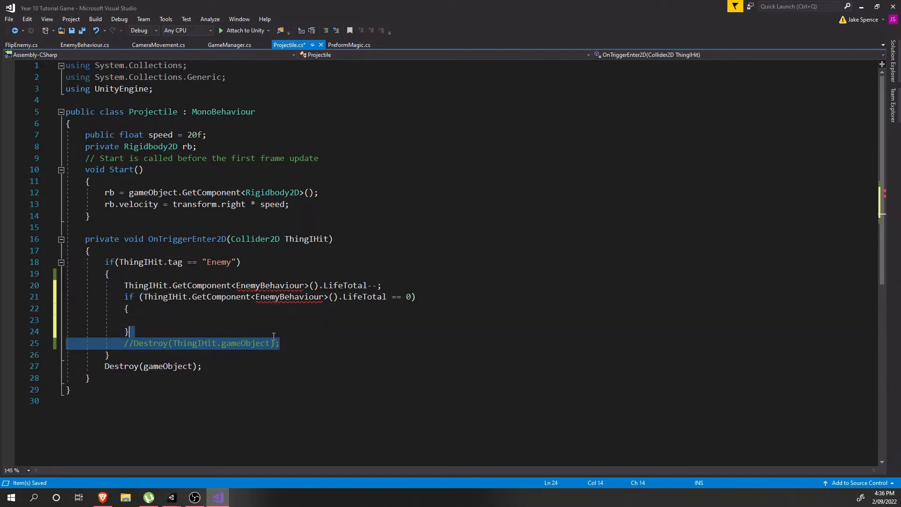
key("Delete")
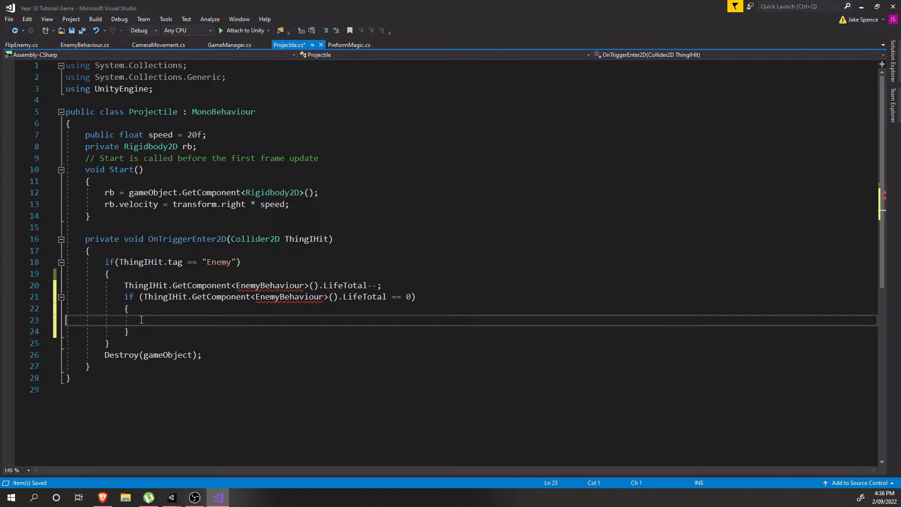
type("//=Destroy(ThingIHit.gameObject);")
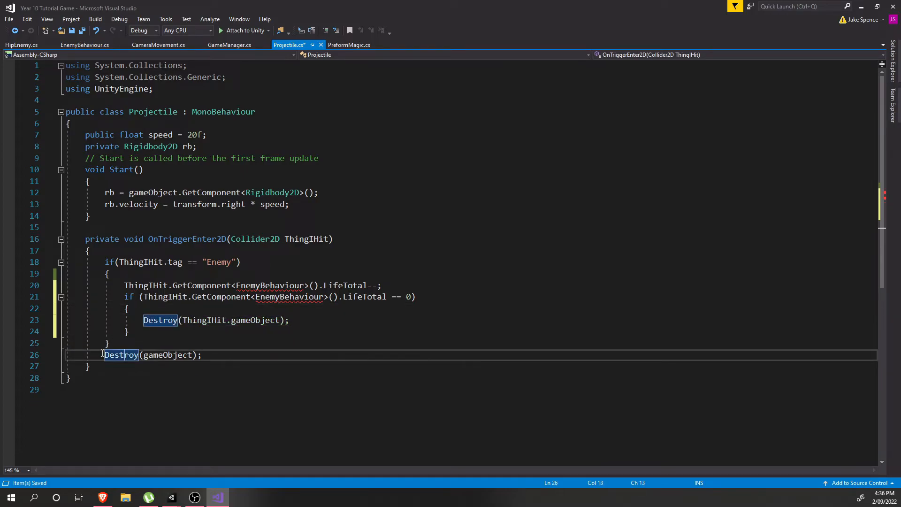
mouse_move(121, 354)
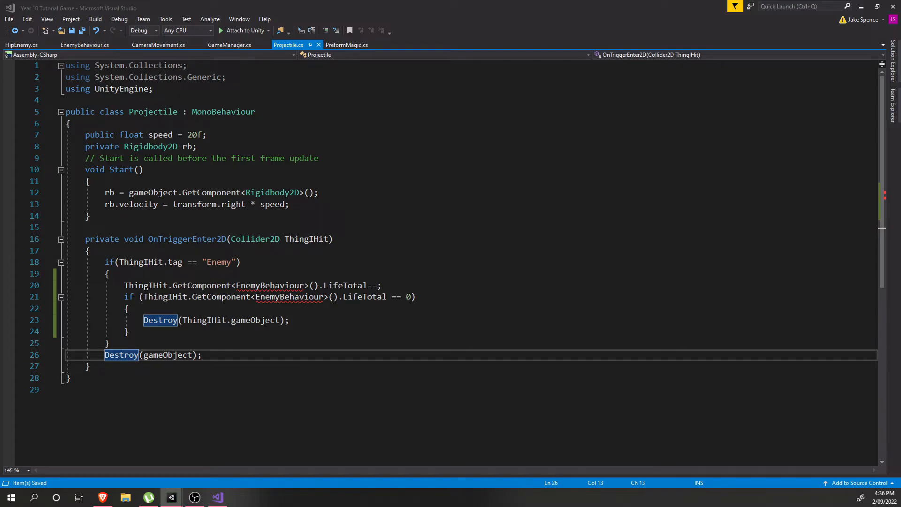
Step: In Unity, confirm the Enemy's Life Total is 3 and start Play mode
left_click(170, 498)
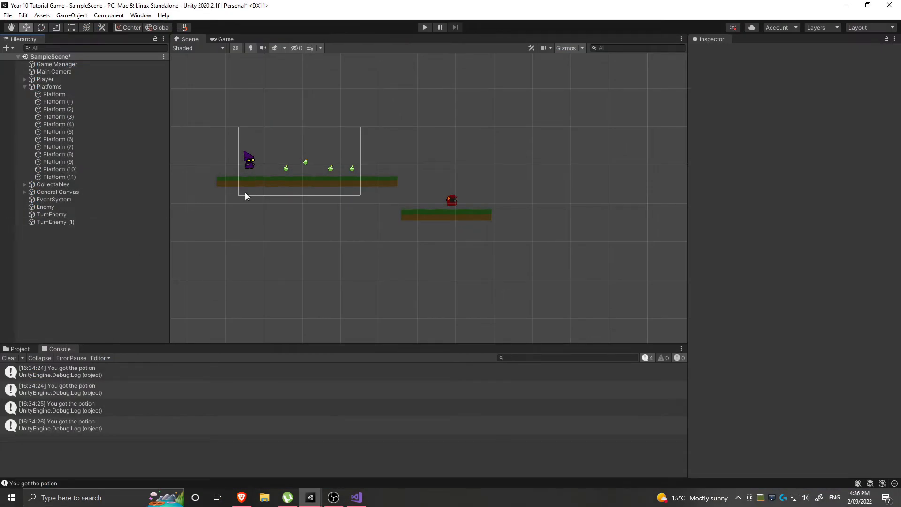
left_click(45, 207)
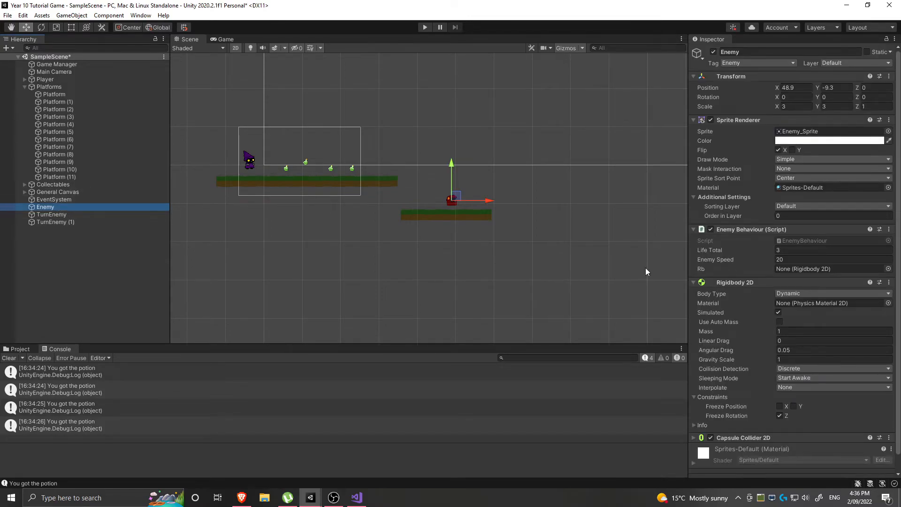
mouse_move(721, 252)
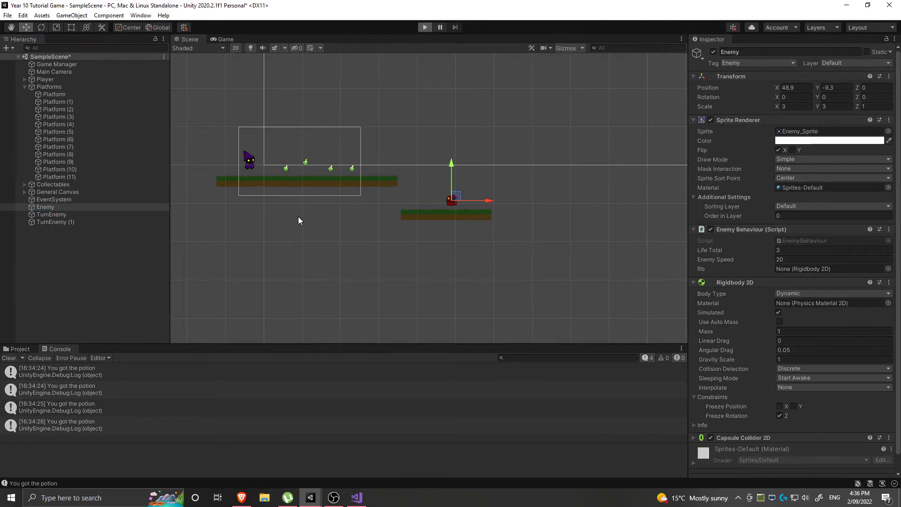
left_click(224, 39)
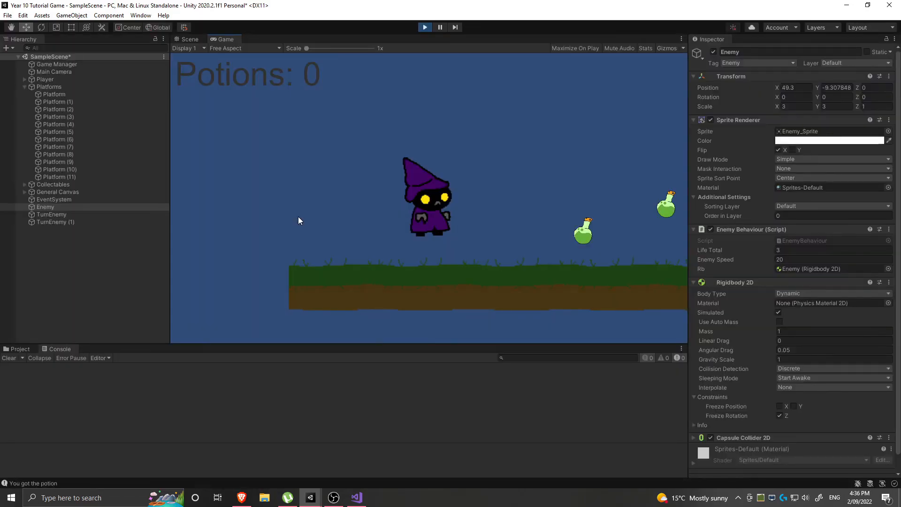